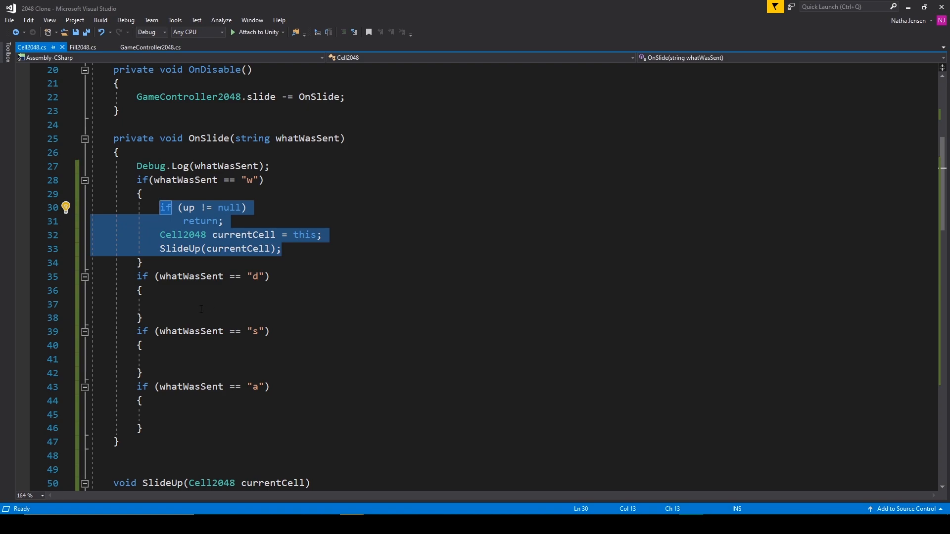
# Paste the up-branch lines into the d, s and a branches and rename the neighbours to right and left
pyautogui.press('ctrl+v')
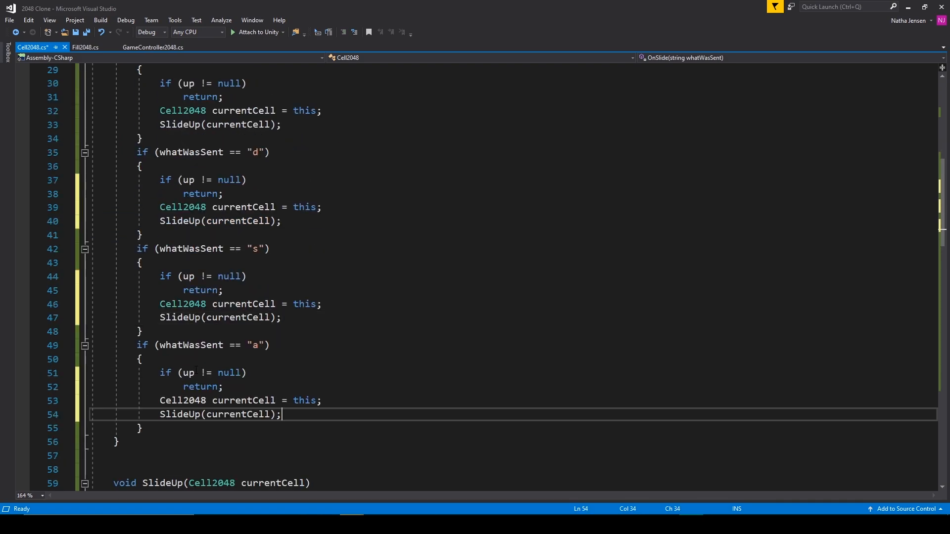
pyautogui.click(230, 207)
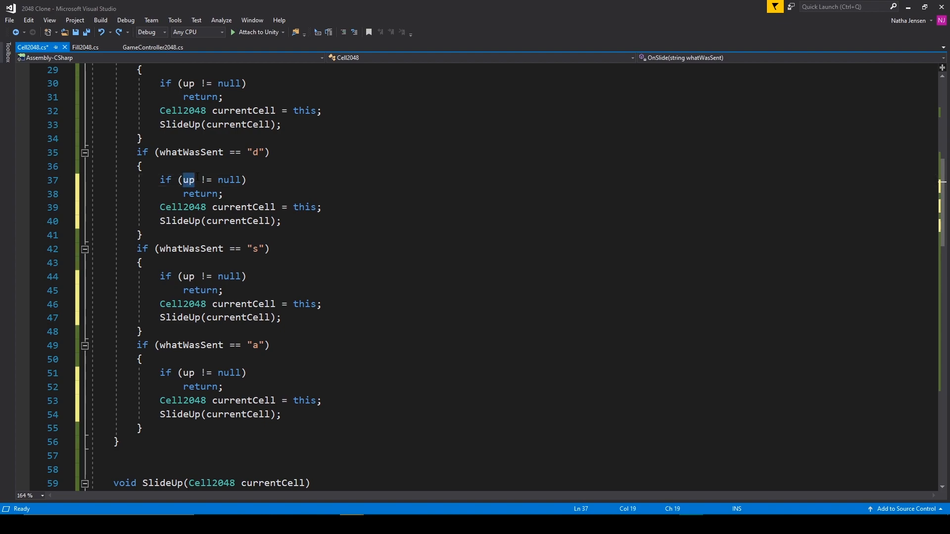
pyautogui.write('right')
pyautogui.click(512, 276)
pyautogui.write('down')
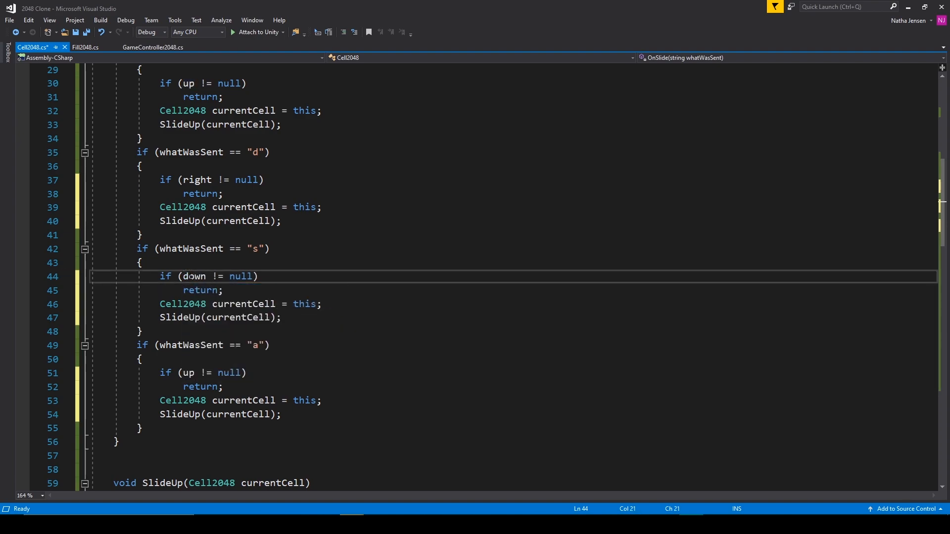
pyautogui.click(188, 373)
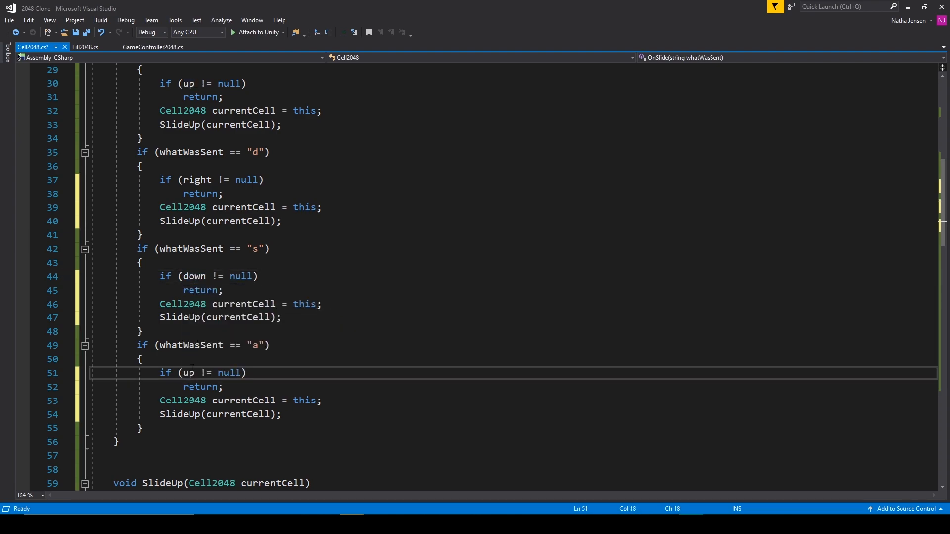
pyautogui.write('left')
pyautogui.click(513, 221)
pyautogui.write('Right')
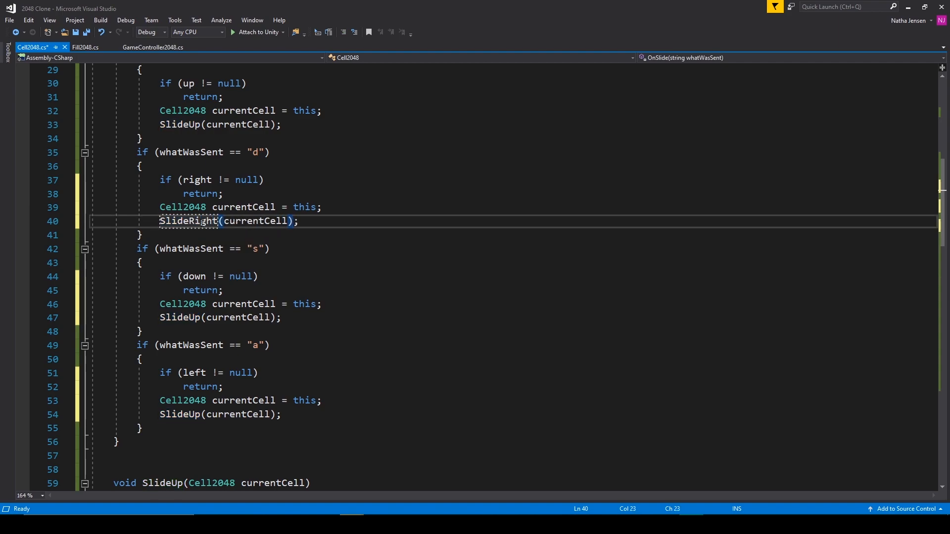
# Change the s and a branch calls to SlideDown and SlideLeft instead of SlideUp
pyautogui.click(181, 318)
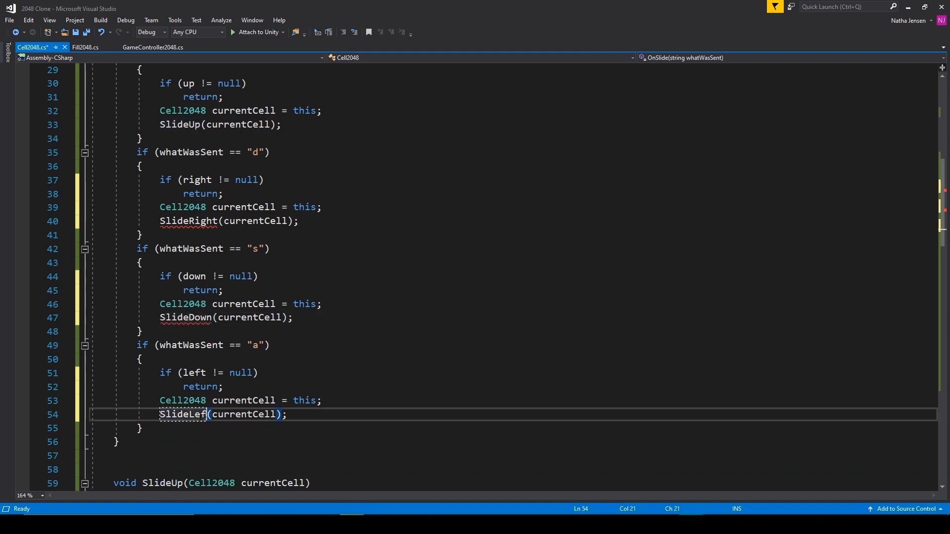
pyautogui.click(141, 428)
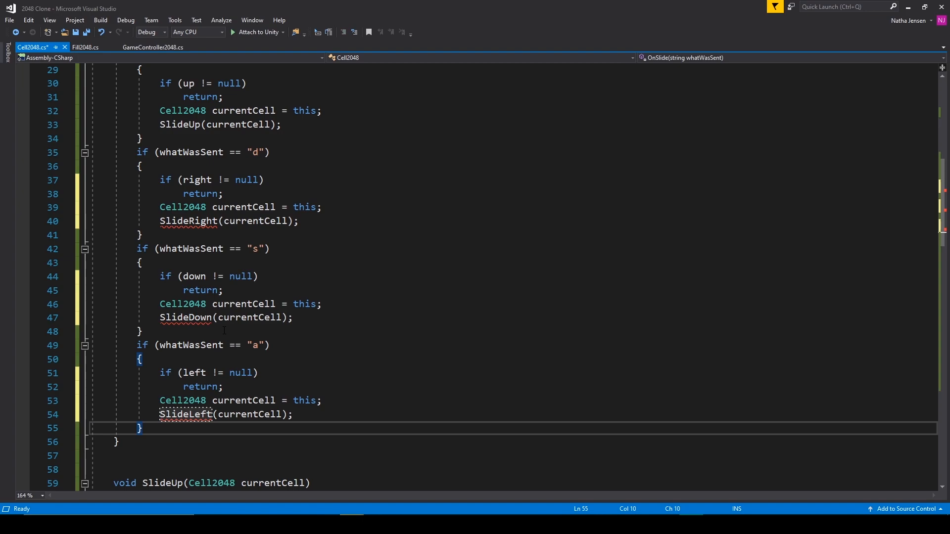
pyautogui.scroll(-3)
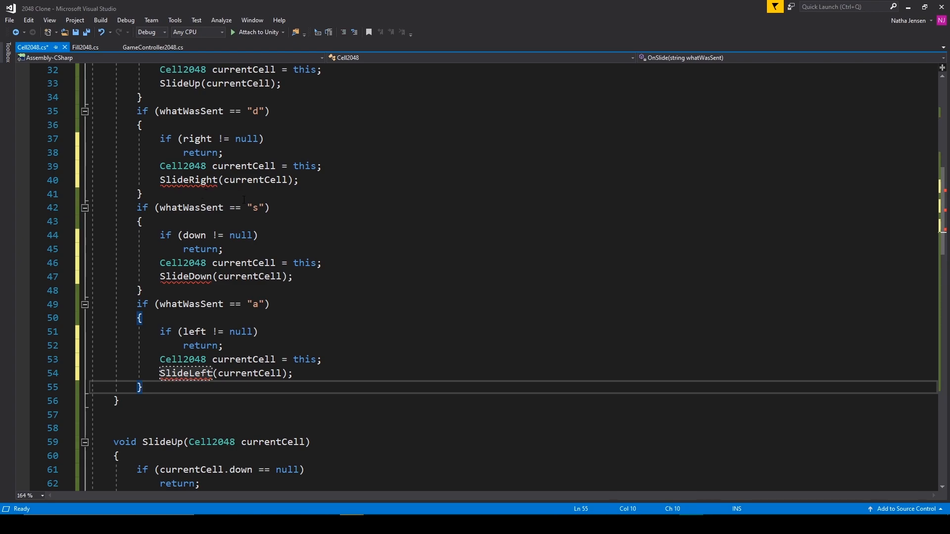
# Rename the pasted SlideUp copy to SlideRight and switch its down neighbour to left
pyautogui.scroll(-3)
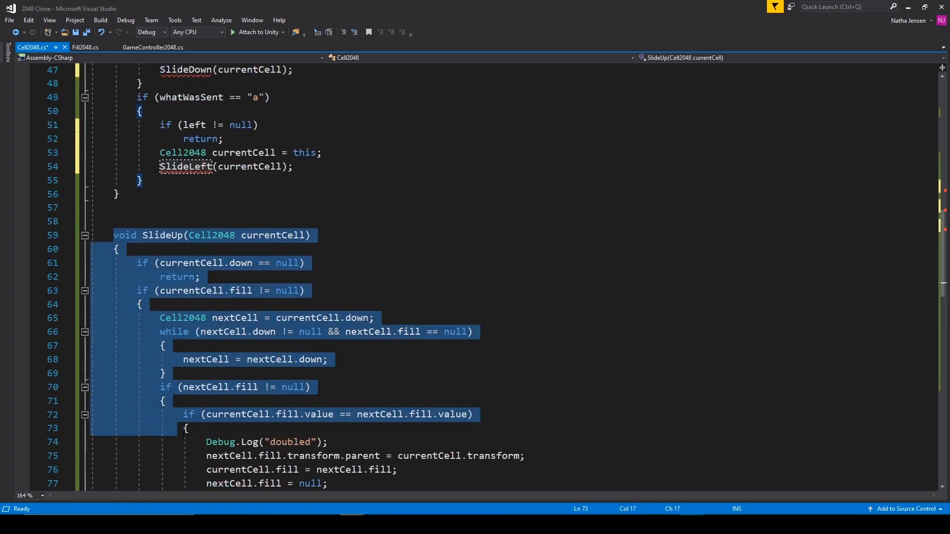
pyautogui.scroll(-3)
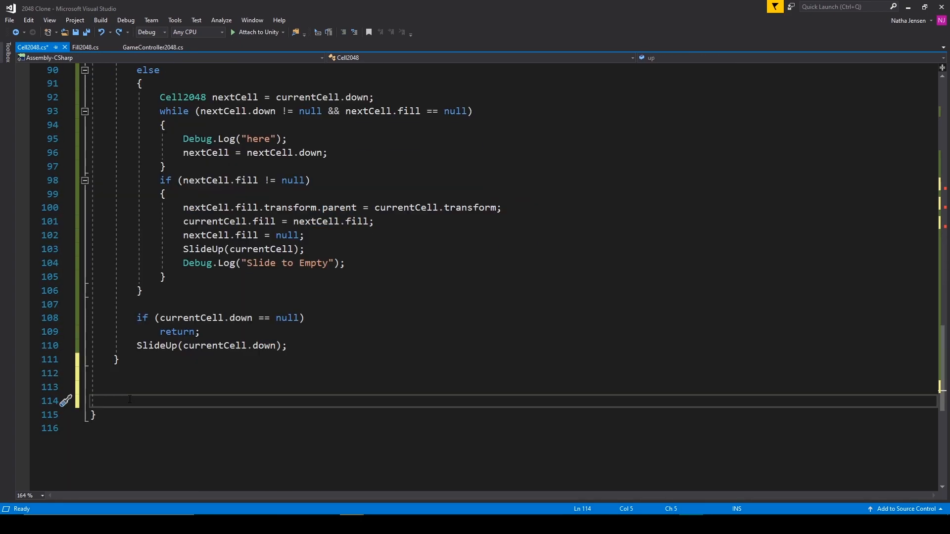
pyautogui.scroll(-3)
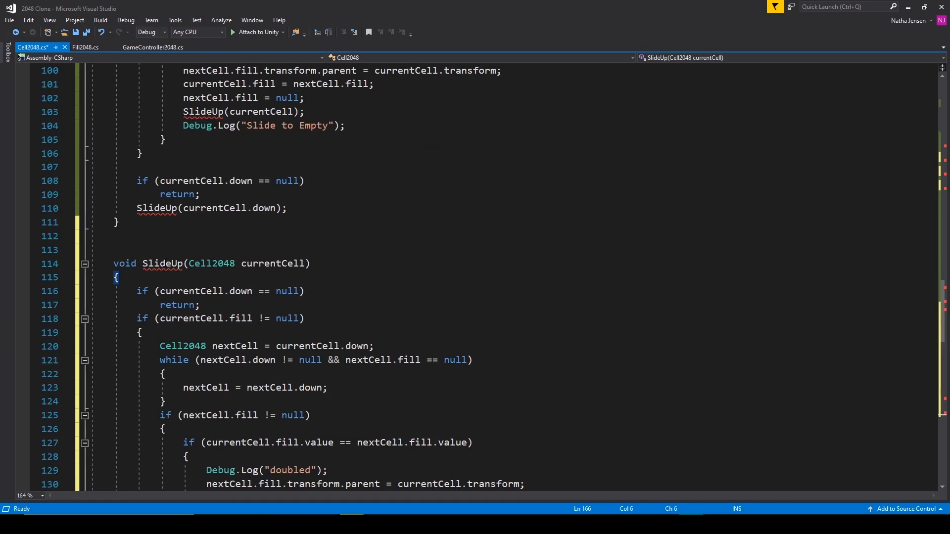
pyautogui.click(162, 263)
pyautogui.write('Right')
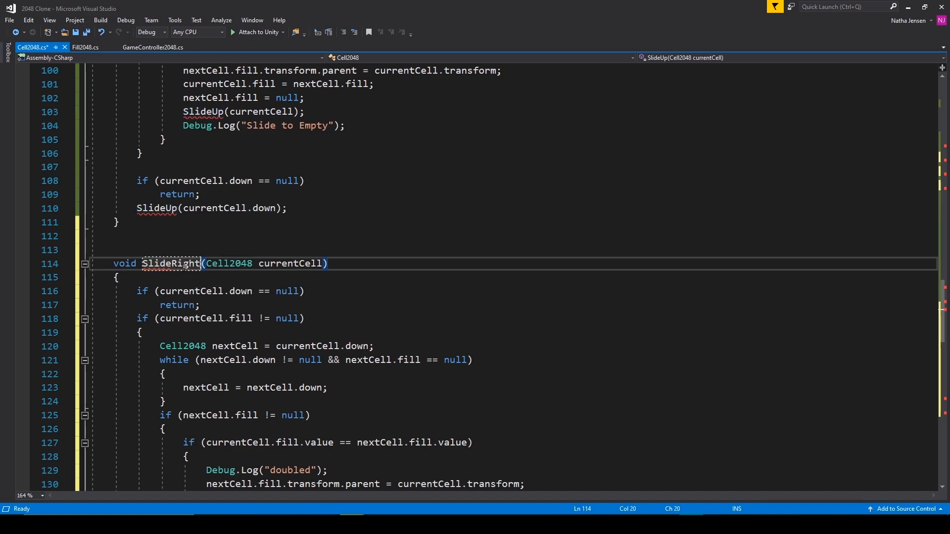
pyautogui.doubleClick(171, 263)
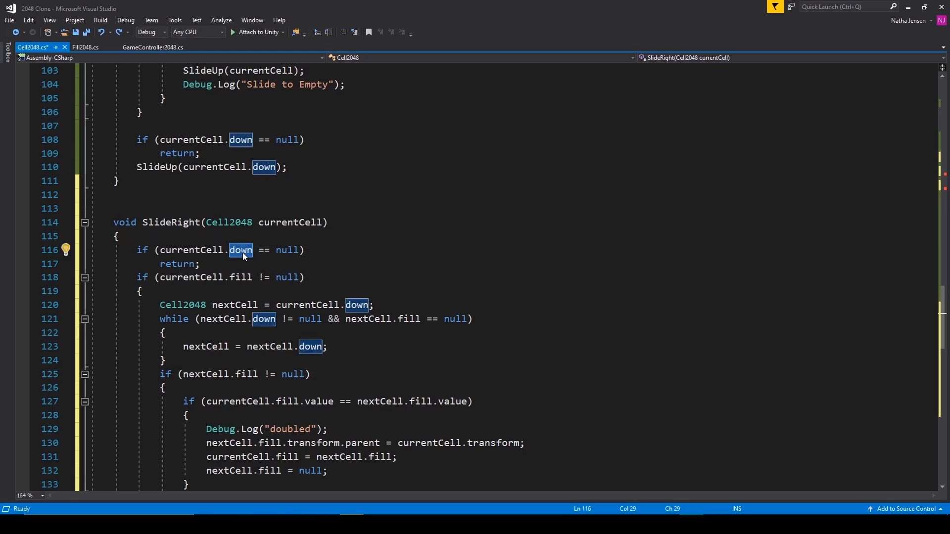
pyautogui.write('left == null)')
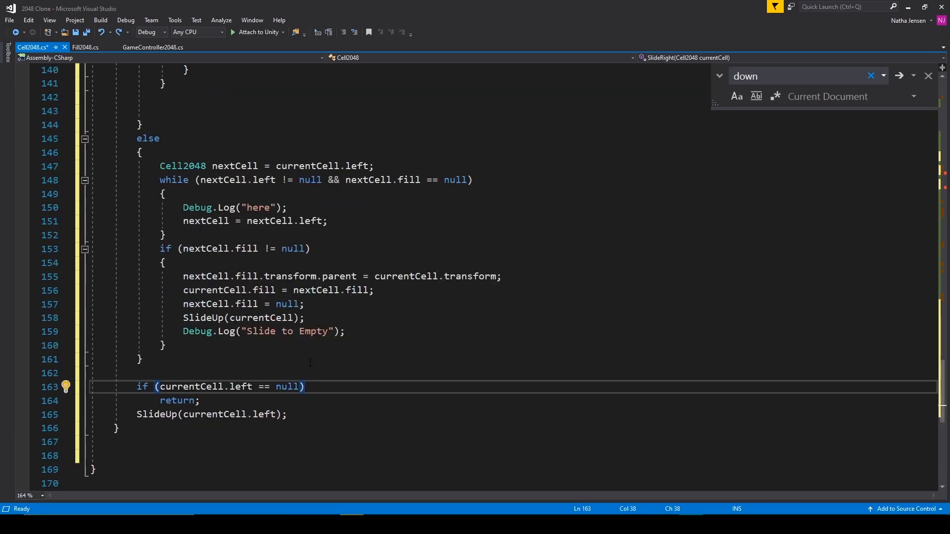
pyautogui.moveTo(217, 318)
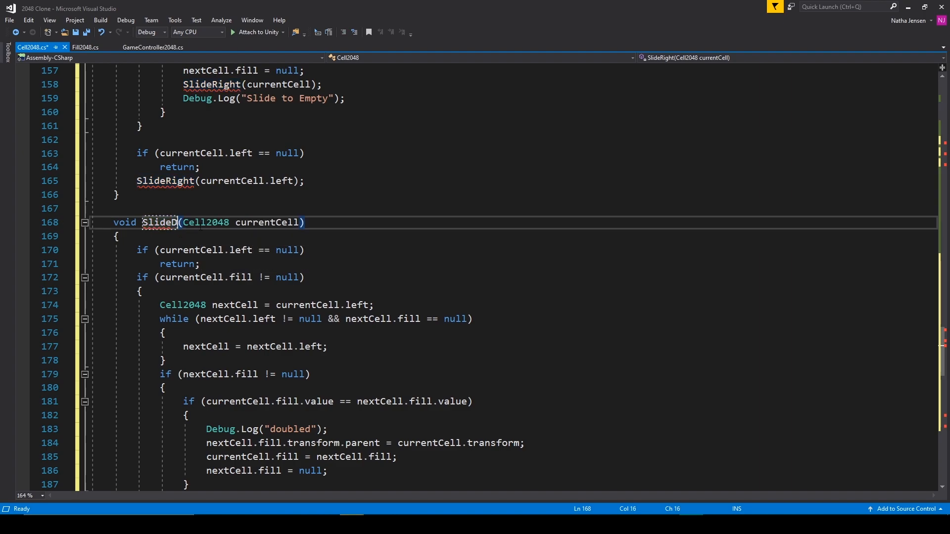
# Replace left with up in the new copy and rename its recursive calls to SlideDown
pyautogui.press('ctrl+f')
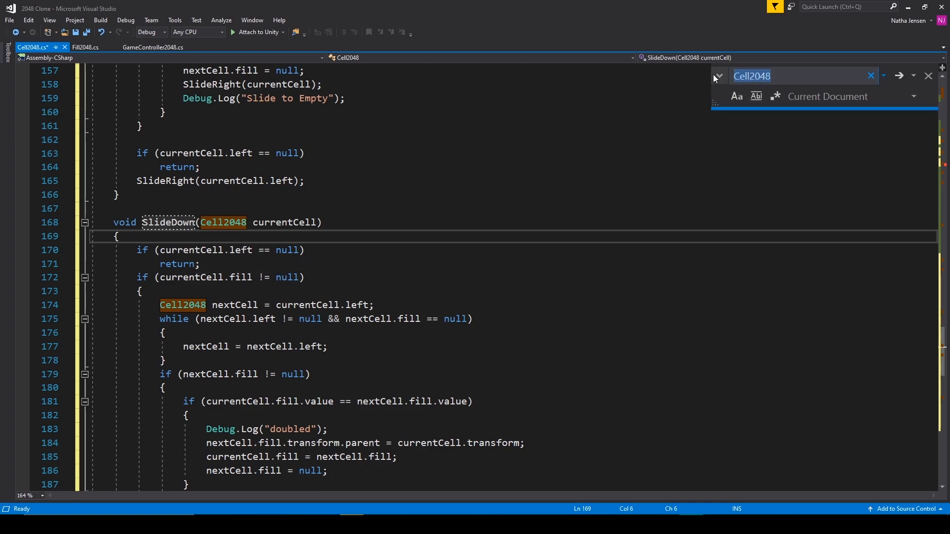
pyautogui.write('left')
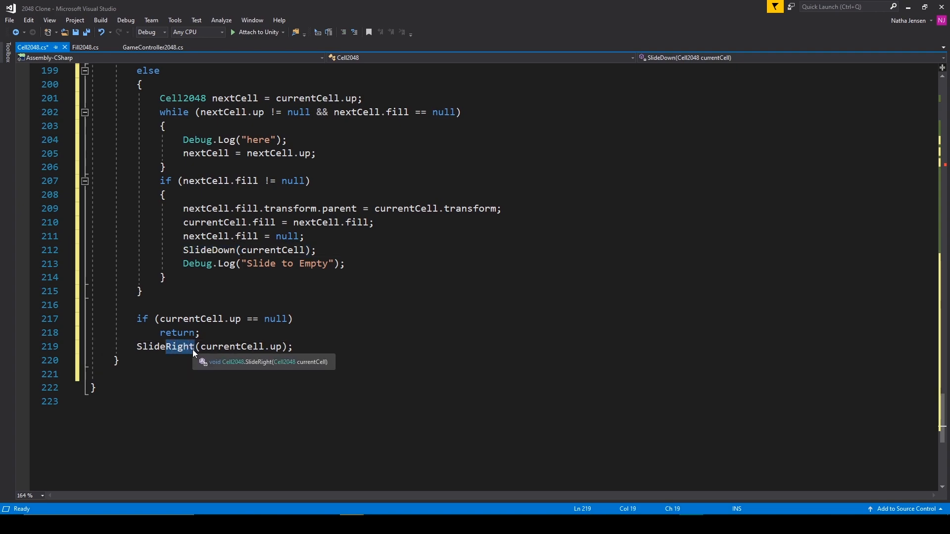
pyautogui.write('SlideDown')
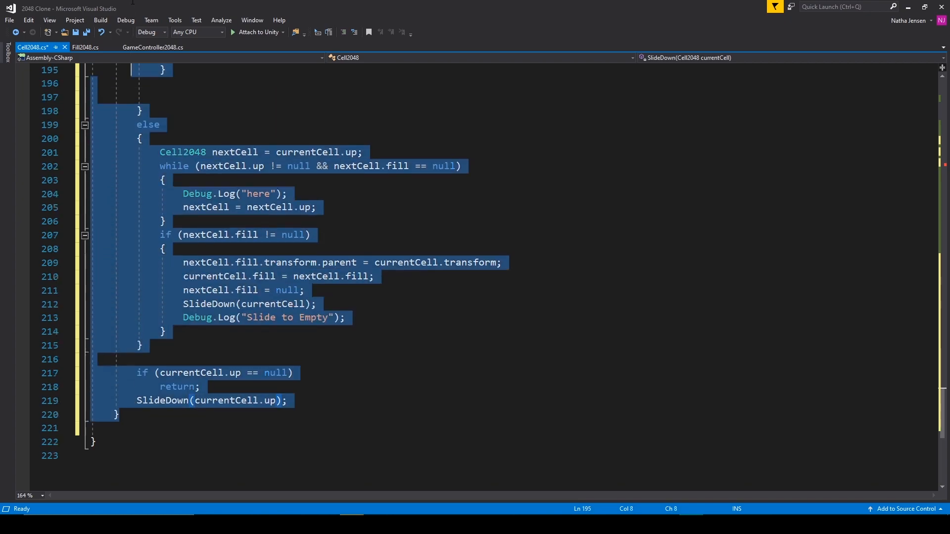
# Paste a SlideLeft copy below SlideDown and change its up neighbour to right
pyautogui.scroll(3)
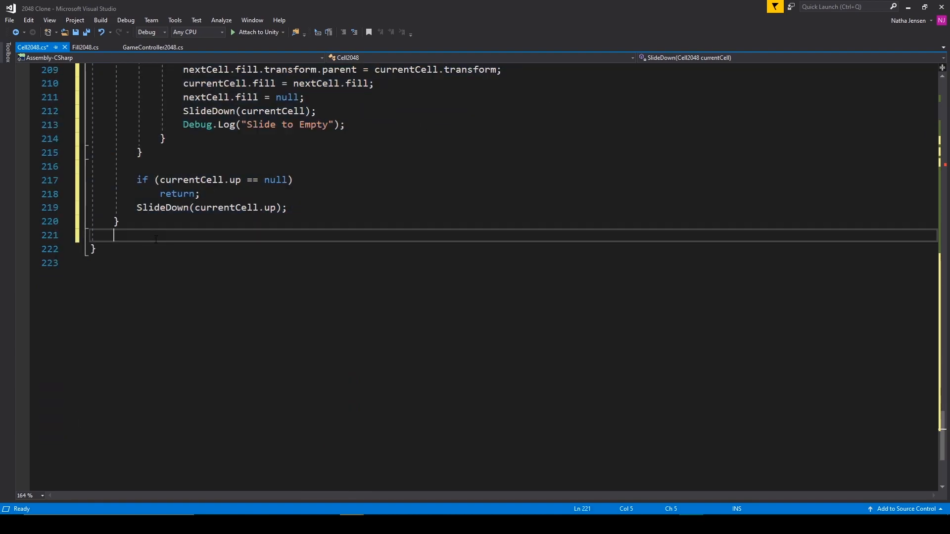
pyautogui.press('Enter')
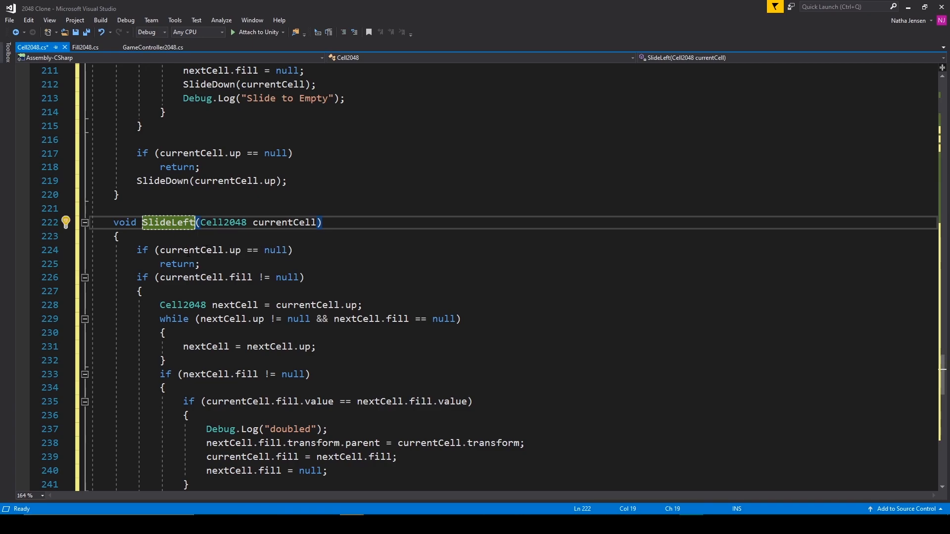
pyautogui.click(235, 250)
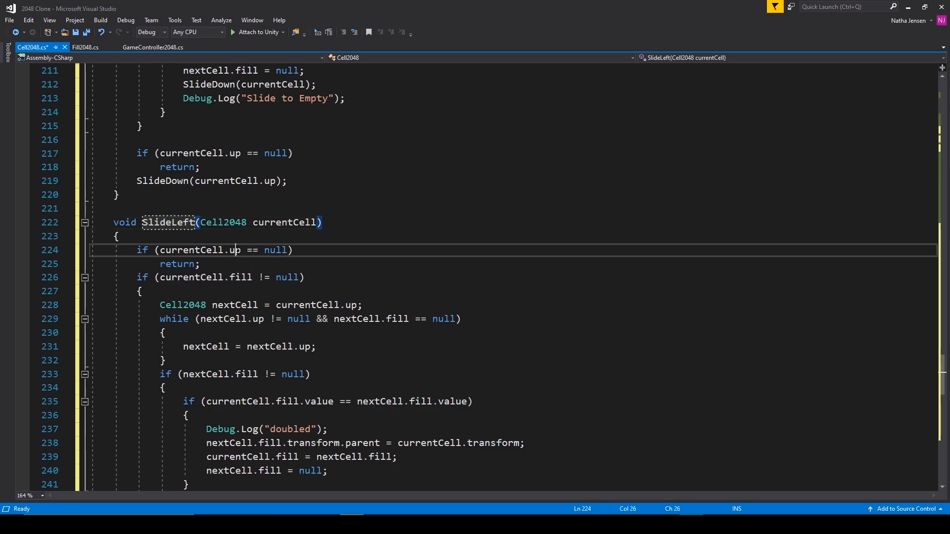
pyautogui.write('ight == null)')
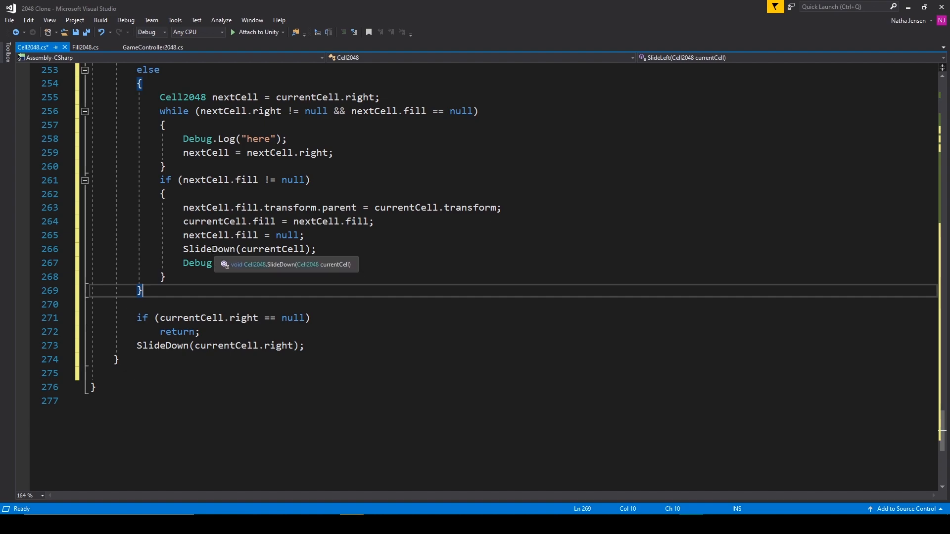
# Rename SlideLeft's recursive SlideDown calls to SlideLeft and save the script
pyautogui.click(209, 249)
pyautogui.write('Left')
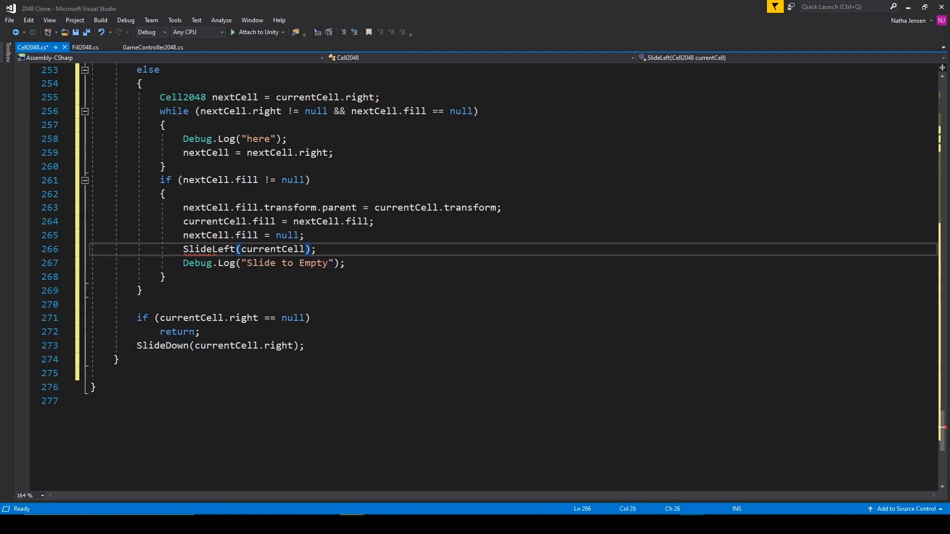
pyautogui.doubleClick(209, 249)
pyautogui.write('Le')
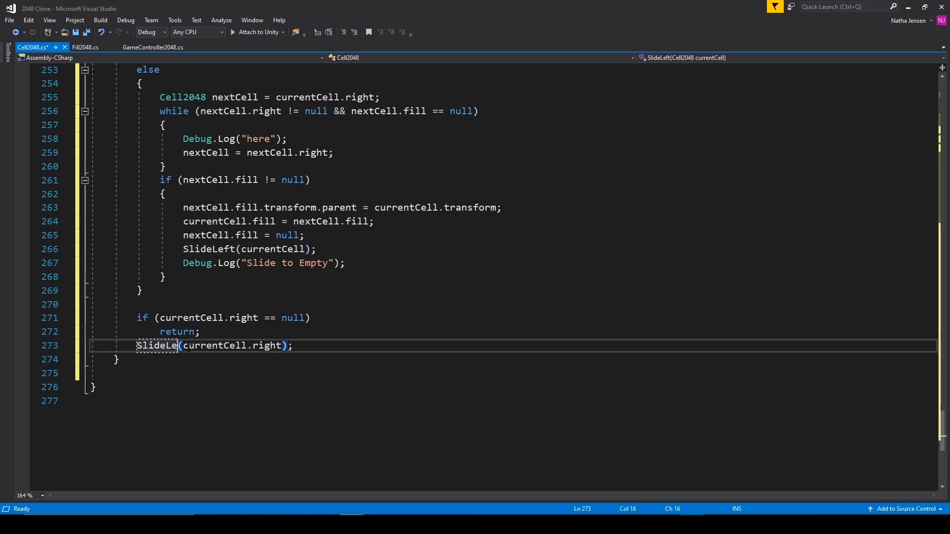
pyautogui.scroll(3)
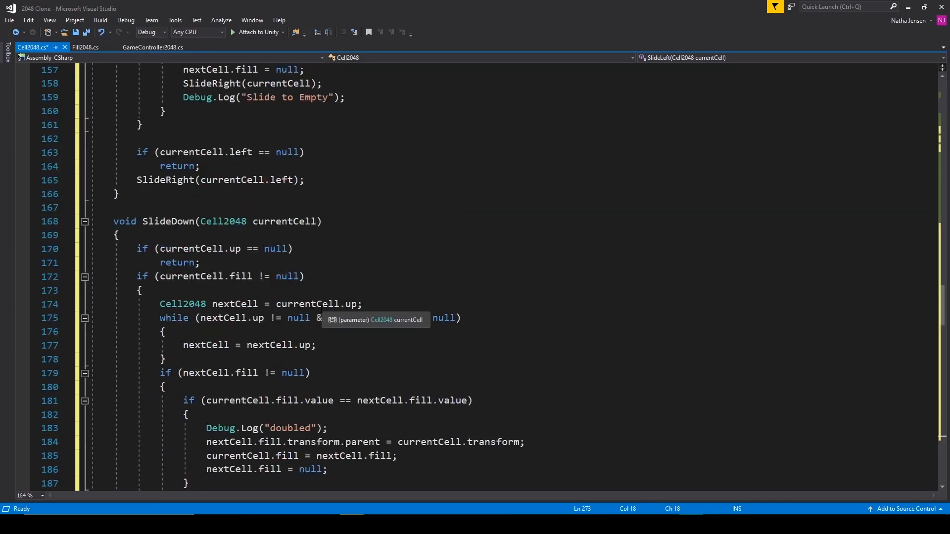
pyautogui.press('ctrl+s')
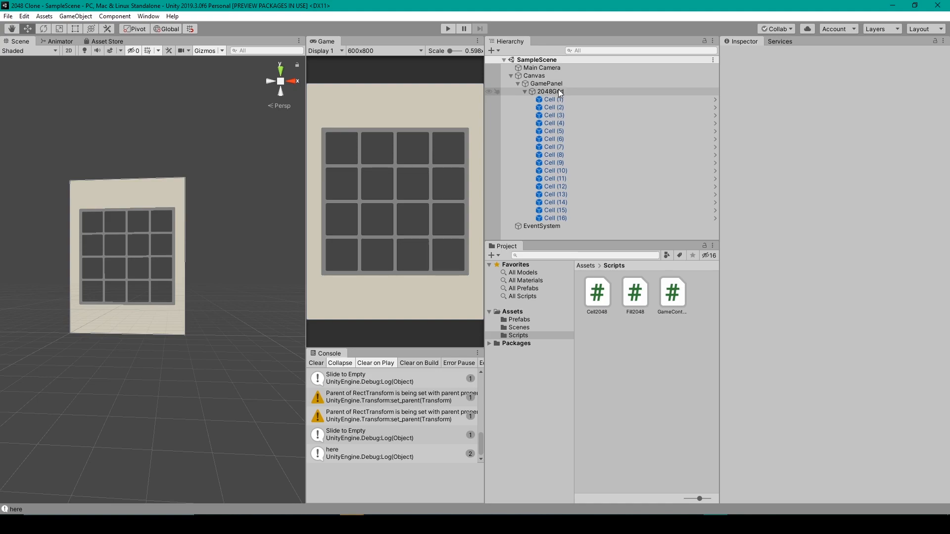
# Duplicate 2048Grid under GamePanel and select Cell (1) through Cell (16) to view their neighbour links
pyautogui.click(549, 91)
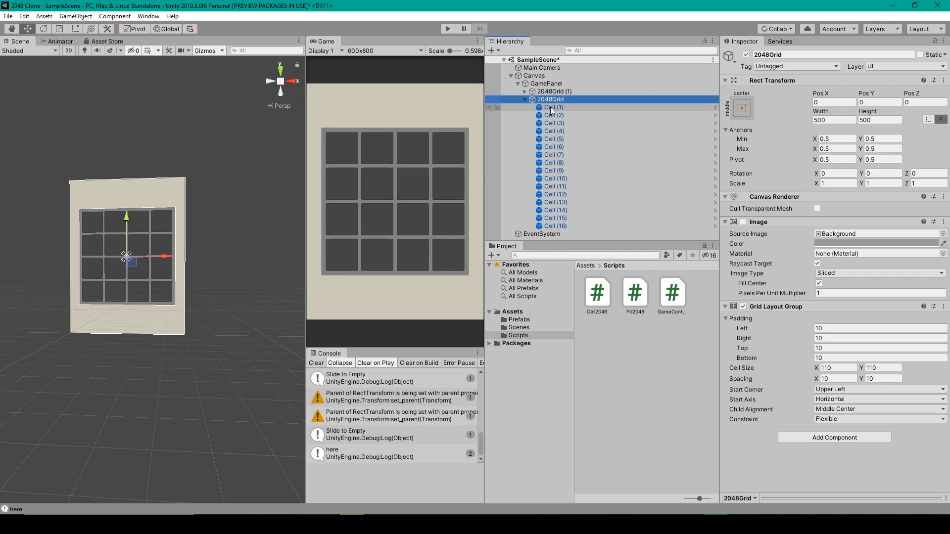
pyautogui.click(552, 107)
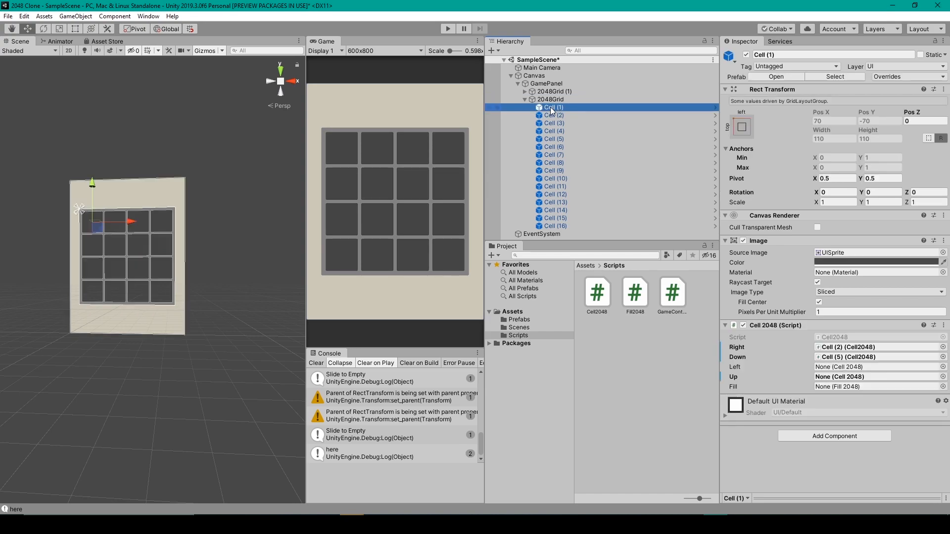
pyautogui.click(553, 226)
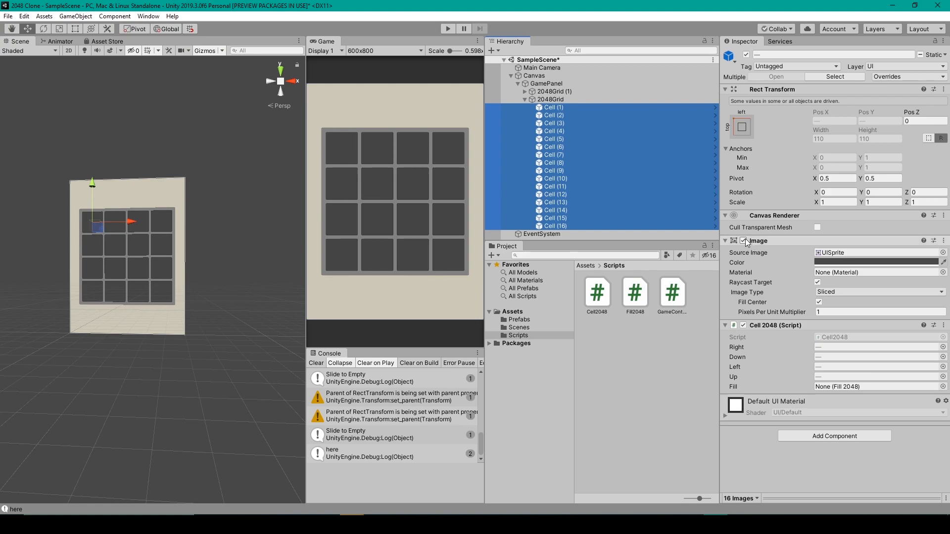
# Collapse 2048Grid (1), compare it with 2048Grid, and show 2048Grid's Grid Layout Group settings
pyautogui.click(448, 29)
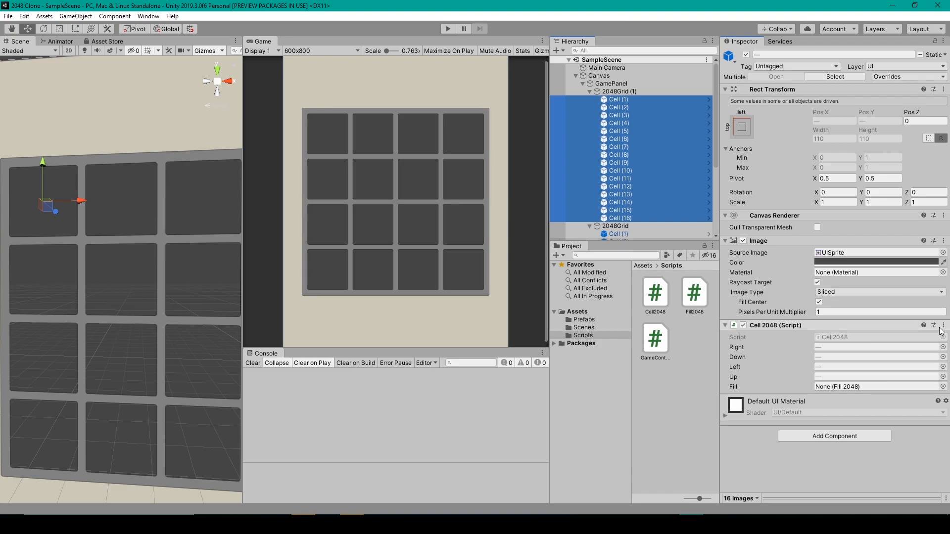
pyautogui.click(943, 326)
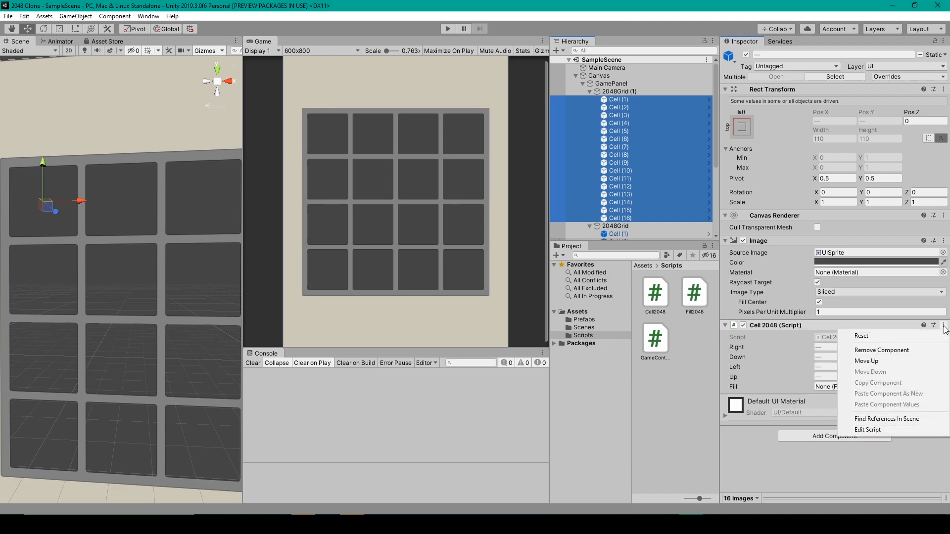
pyautogui.moveTo(911, 350)
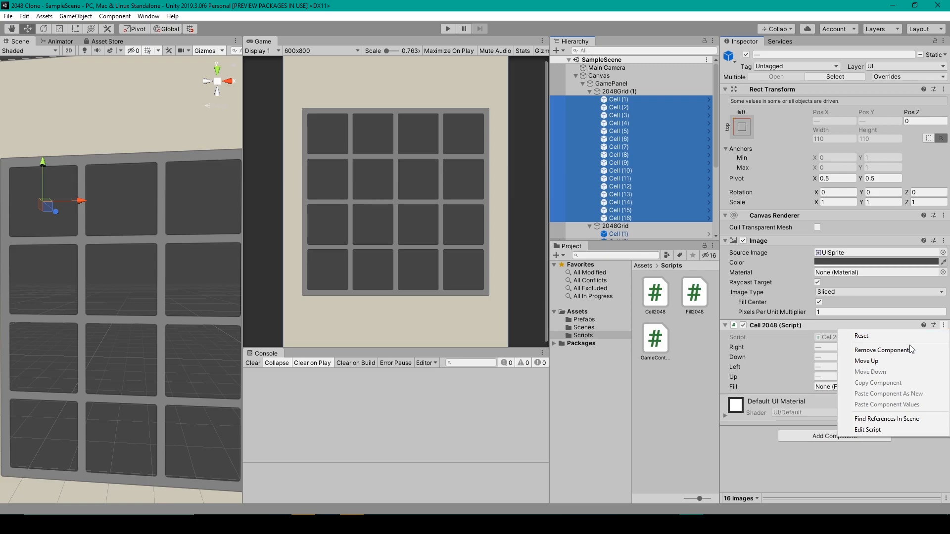
pyautogui.click(464, 28)
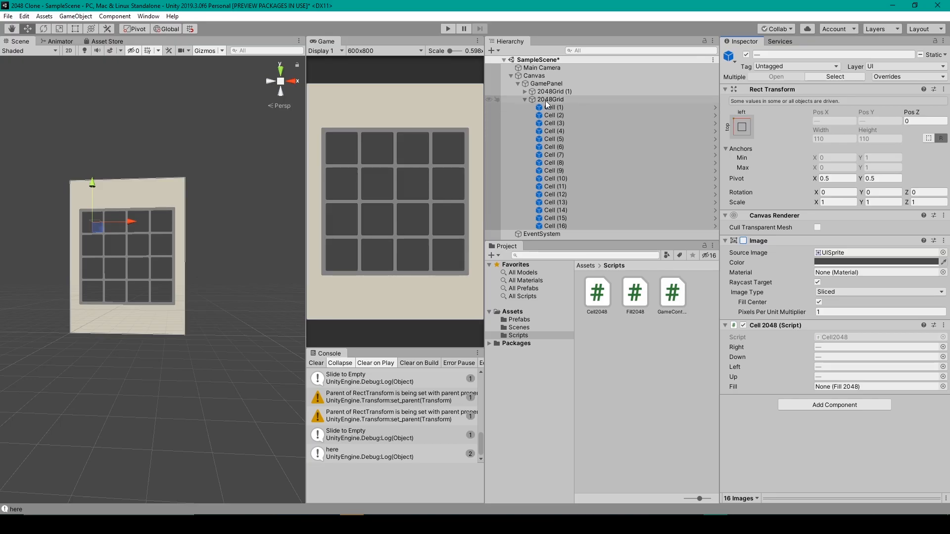
pyautogui.click(550, 99)
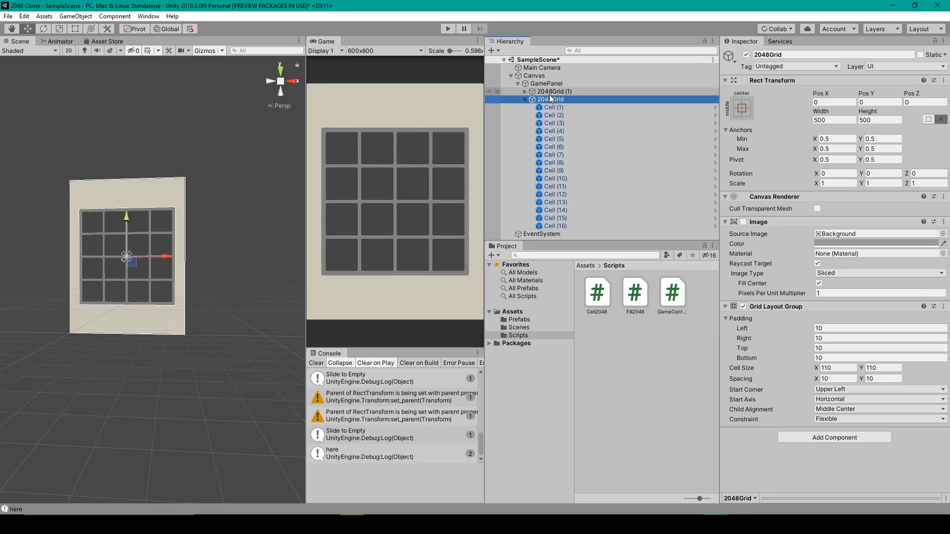
pyautogui.click(553, 91)
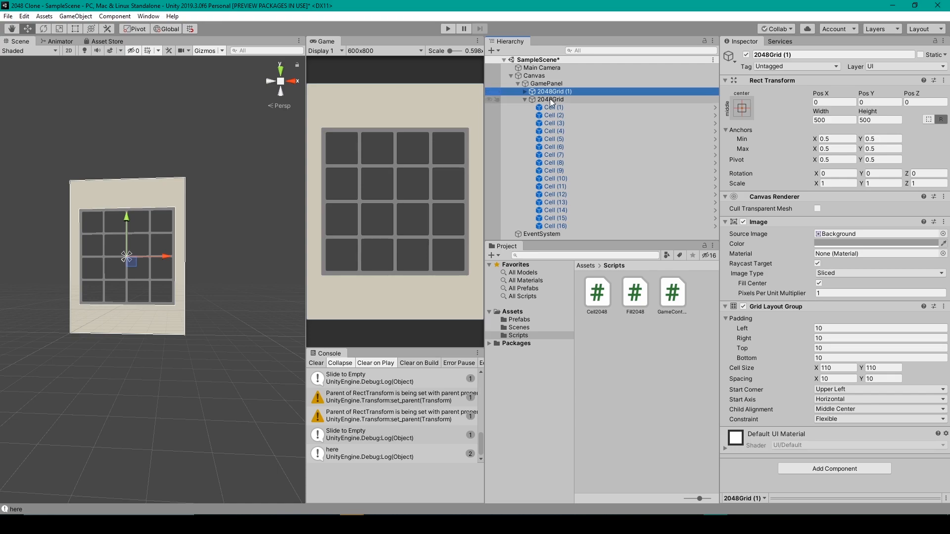
pyautogui.click(551, 99)
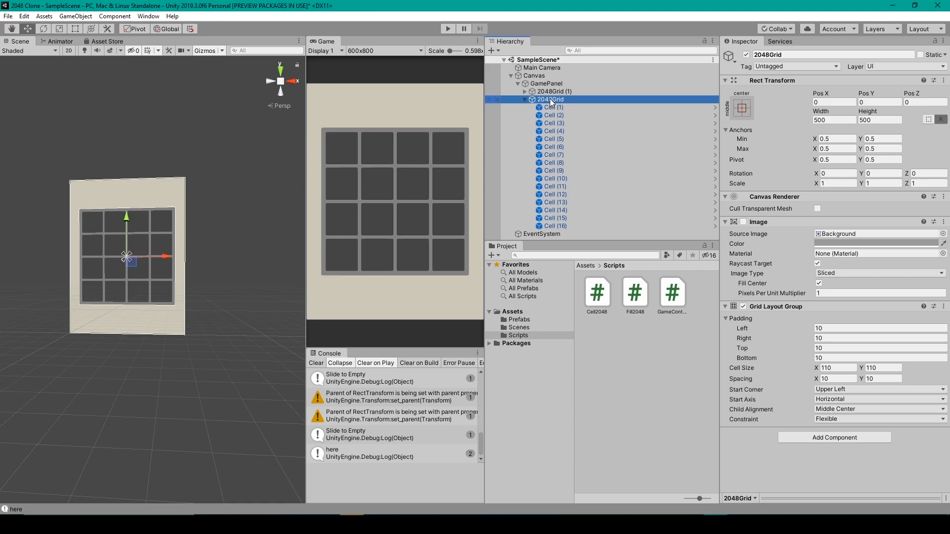
pyautogui.moveTo(554, 103)
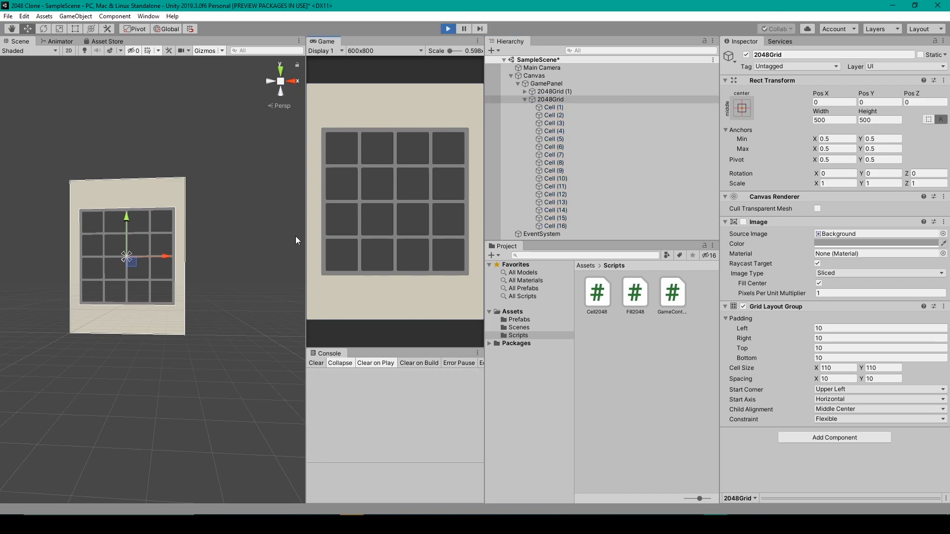
# In Play mode, slide tiles and inspect the FillPrefab children of Cell (1) and Cell (2)
pyautogui.click(447, 29)
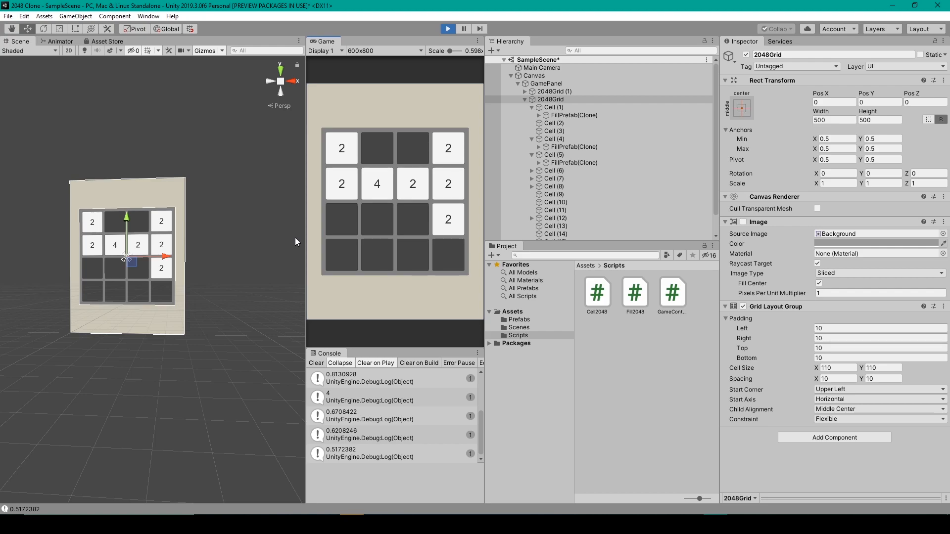
pyautogui.click(553, 107)
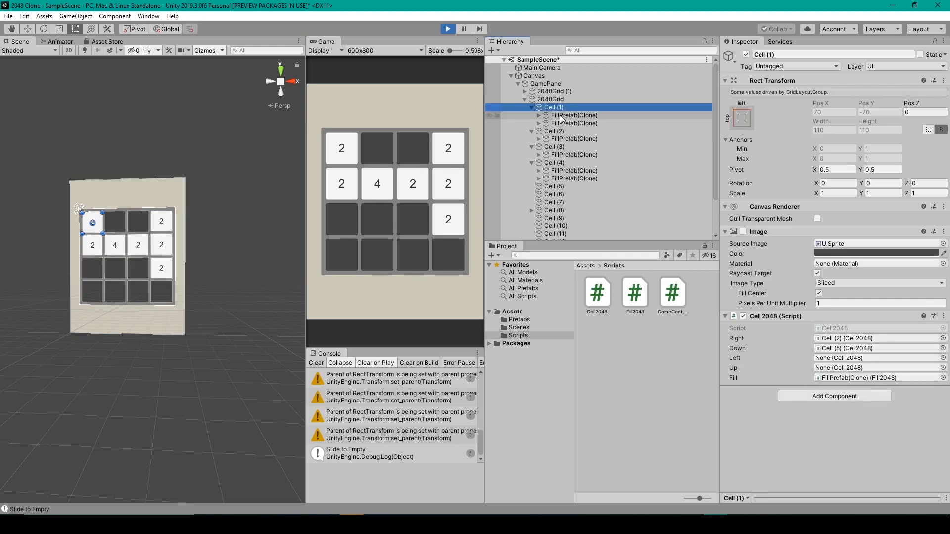
pyautogui.click(572, 123)
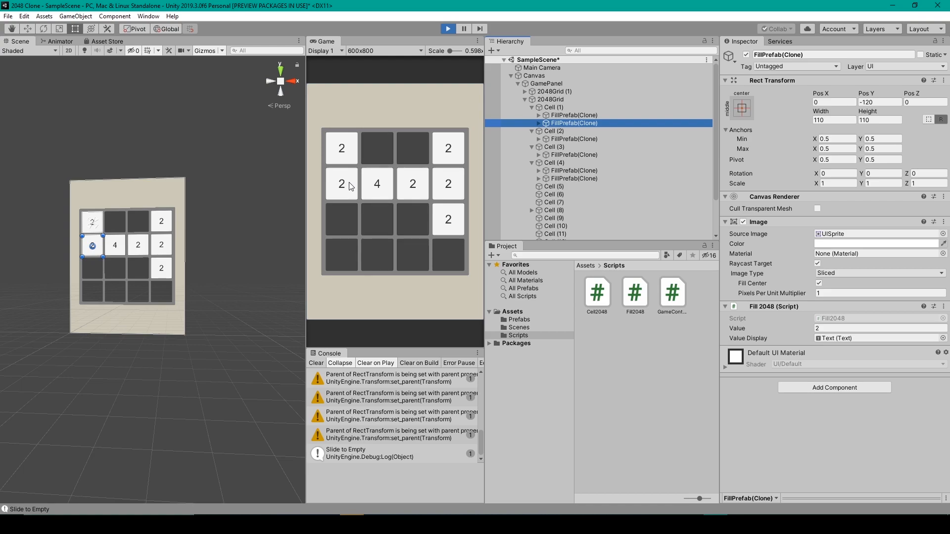
pyautogui.click(554, 130)
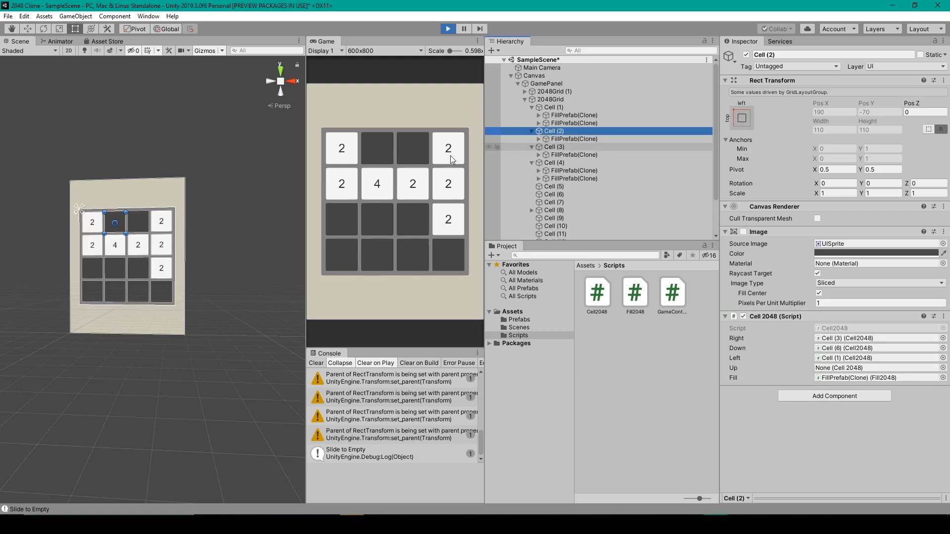
pyautogui.click(573, 139)
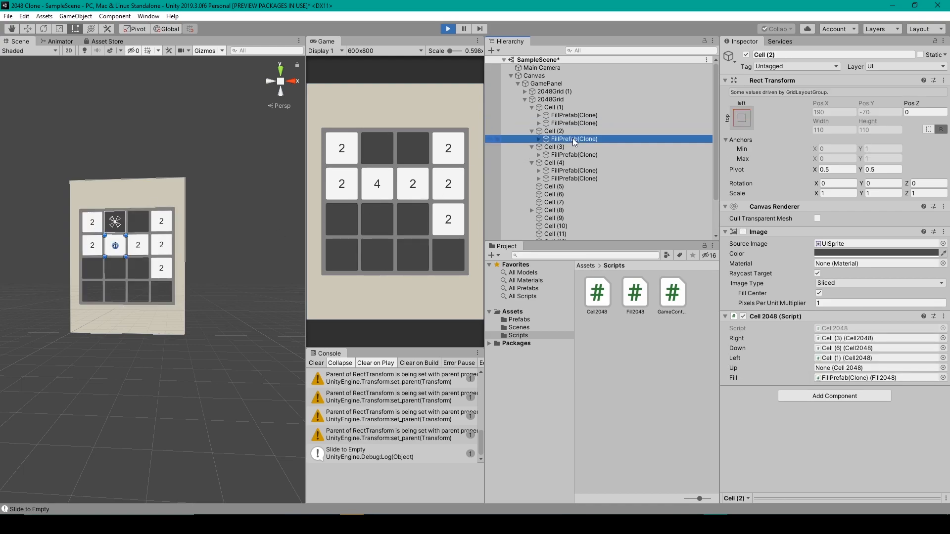
pyautogui.click(573, 139)
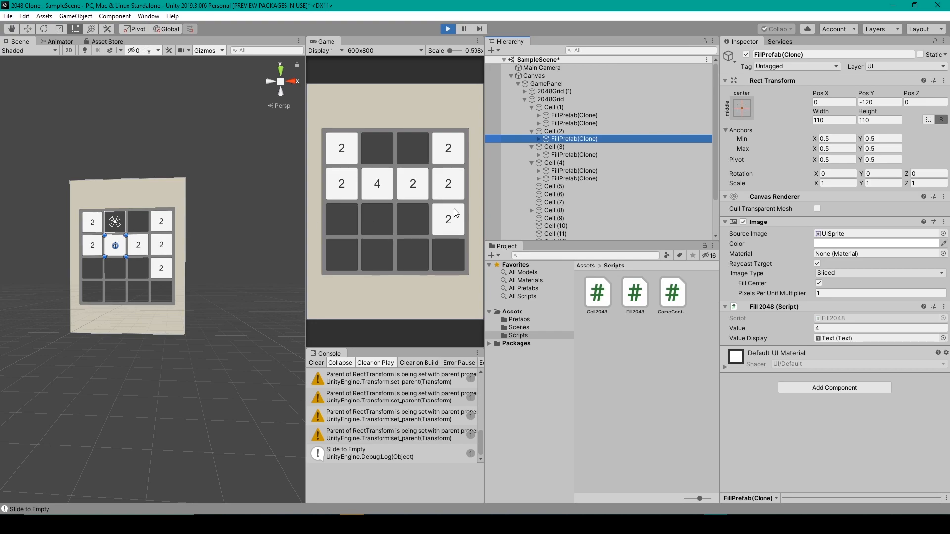
# Inspect the tiles now held by Cell (3), Cell (4) and Cell (8)
pyautogui.click(573, 154)
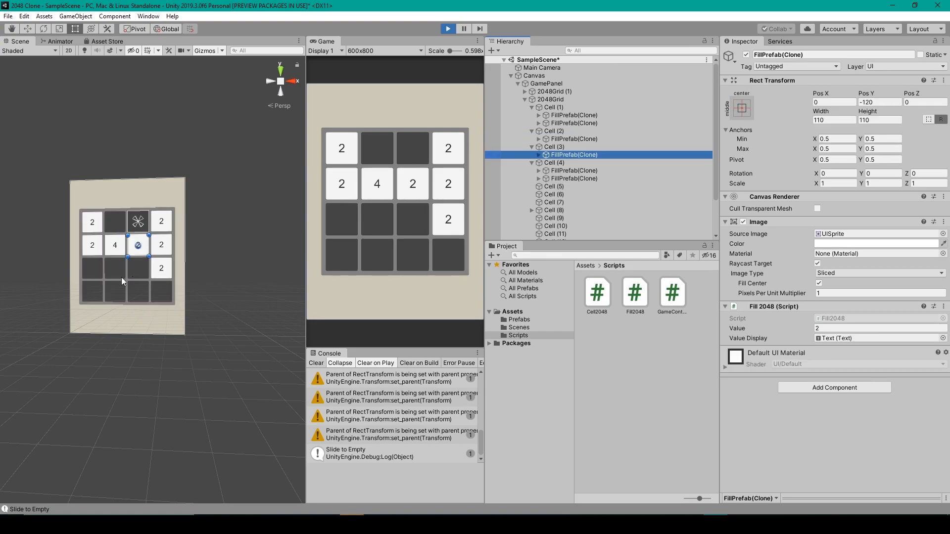
pyautogui.click(554, 163)
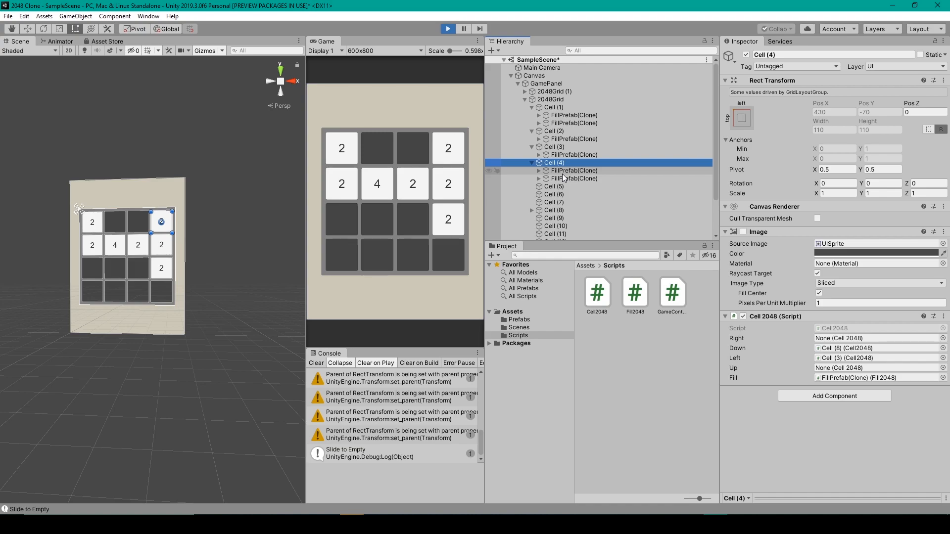
pyautogui.click(573, 178)
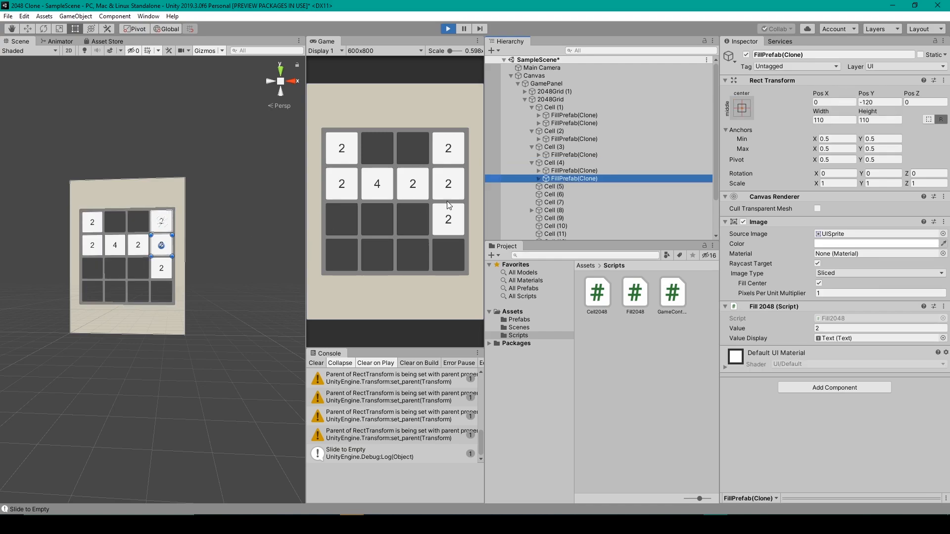
pyautogui.click(552, 210)
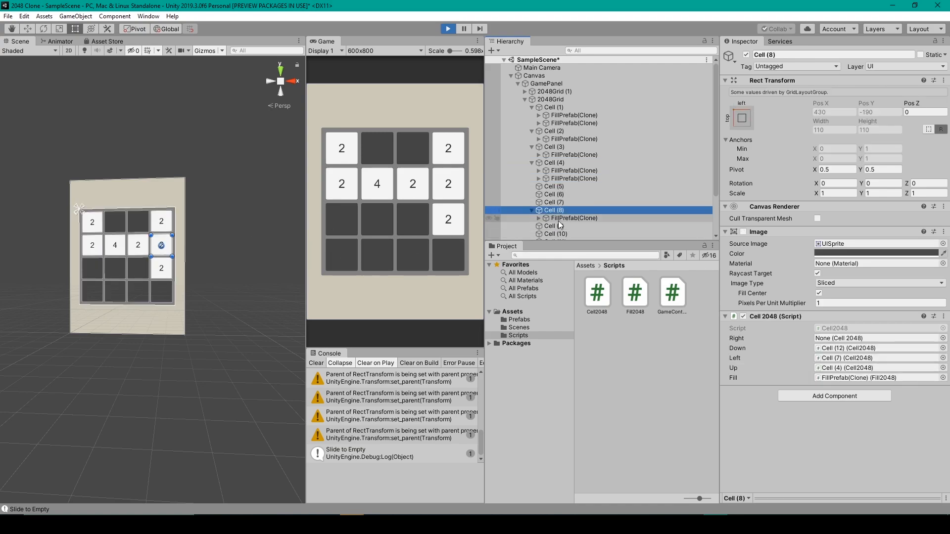
# Stop the game and start Play mode again on a fresh board
pyautogui.click(447, 29)
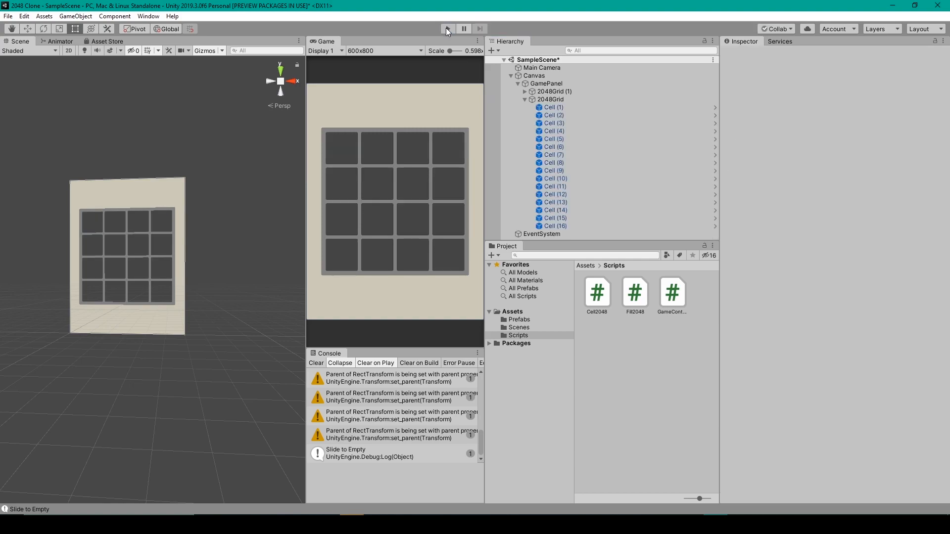
pyautogui.click(446, 28)
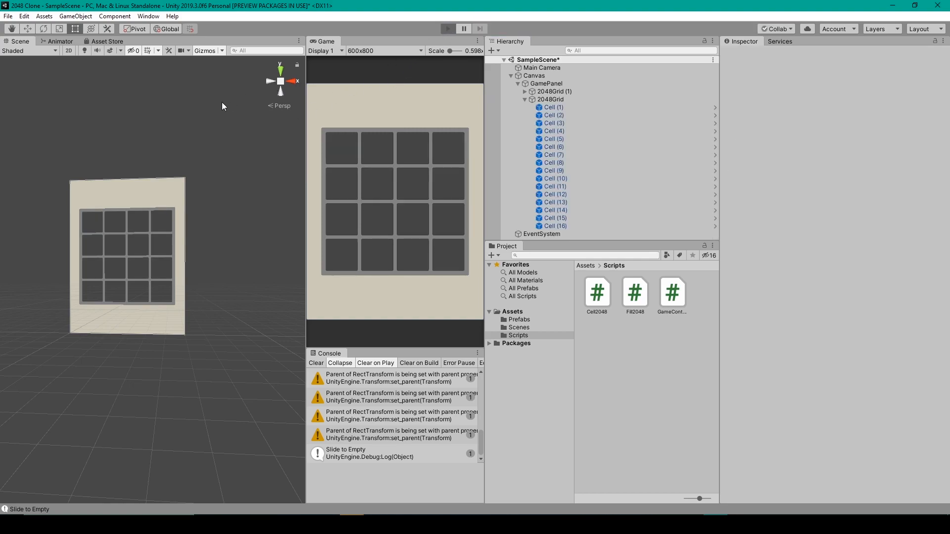
pyautogui.click(447, 29)
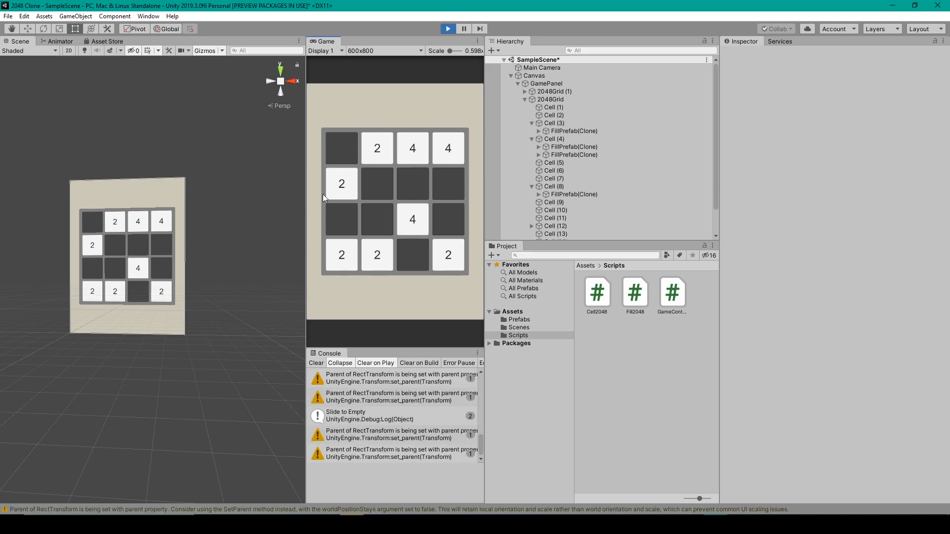
pyautogui.click(552, 123)
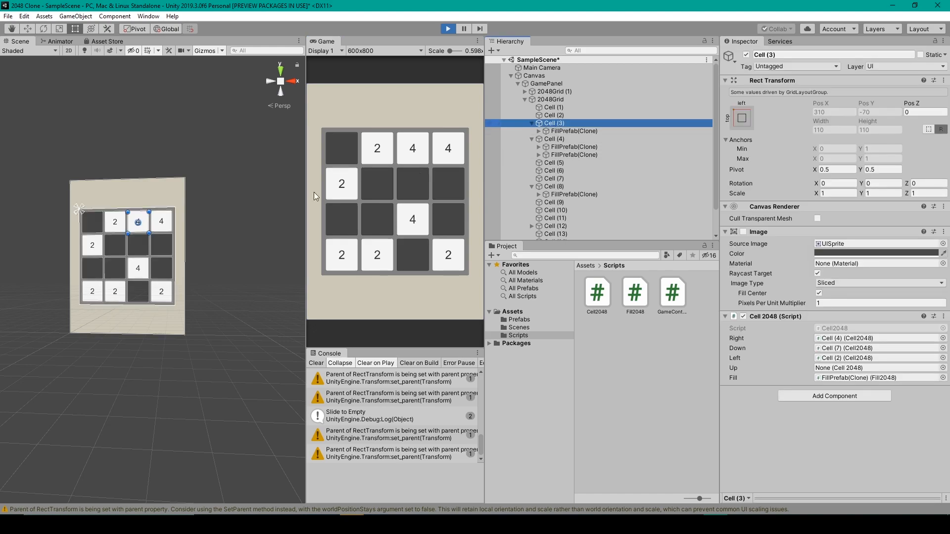
pyautogui.click(574, 130)
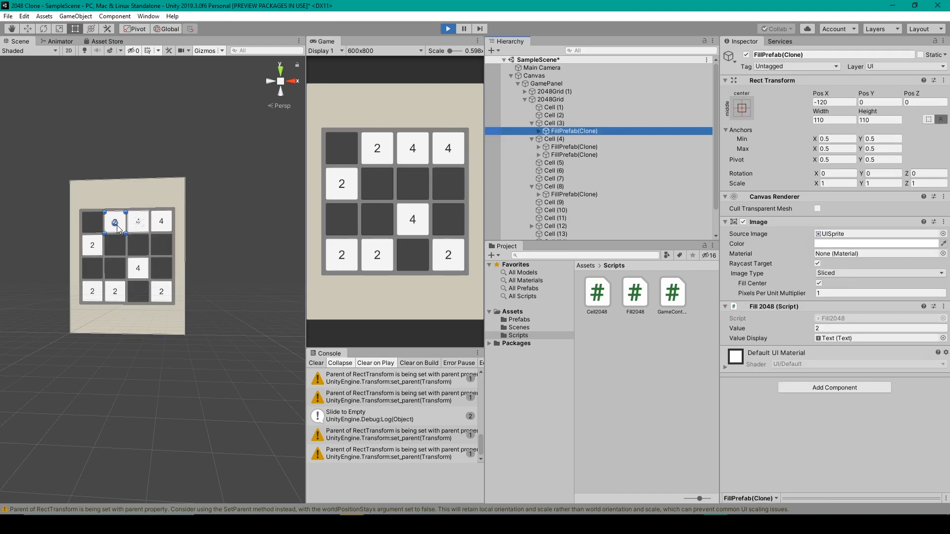
pyautogui.click(552, 139)
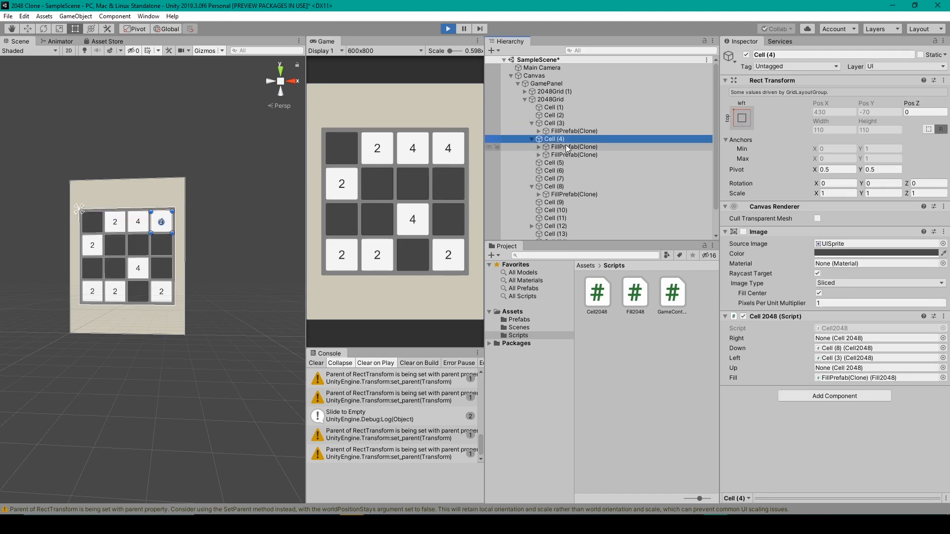
pyautogui.click(573, 154)
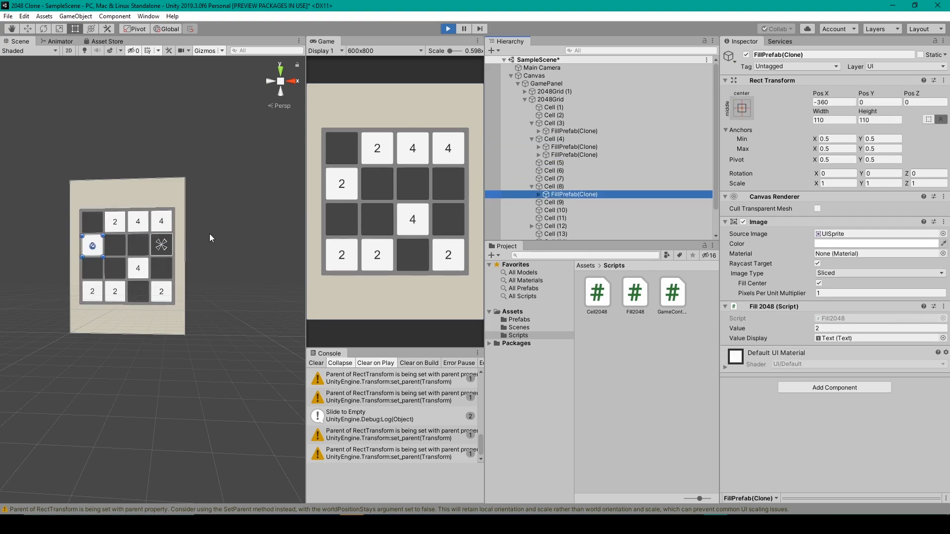
pyautogui.click(555, 188)
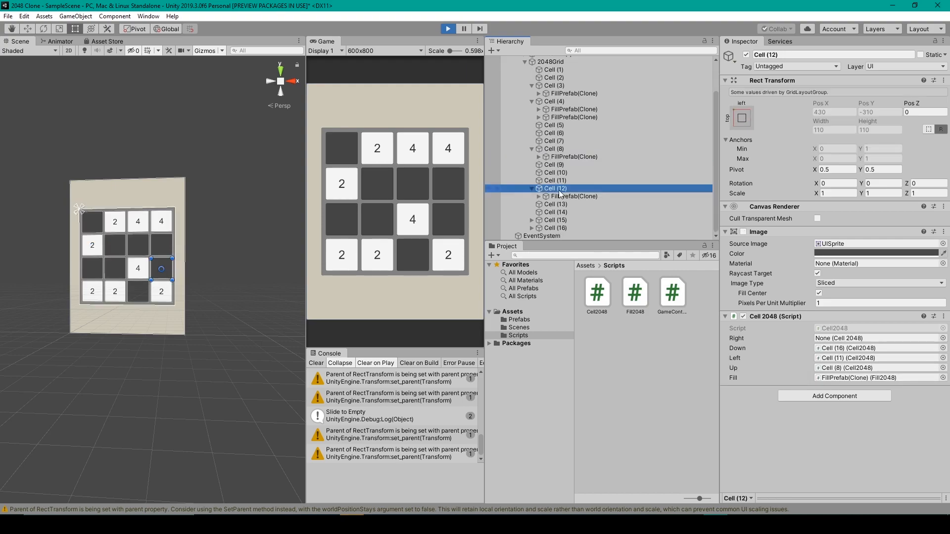
pyautogui.click(571, 196)
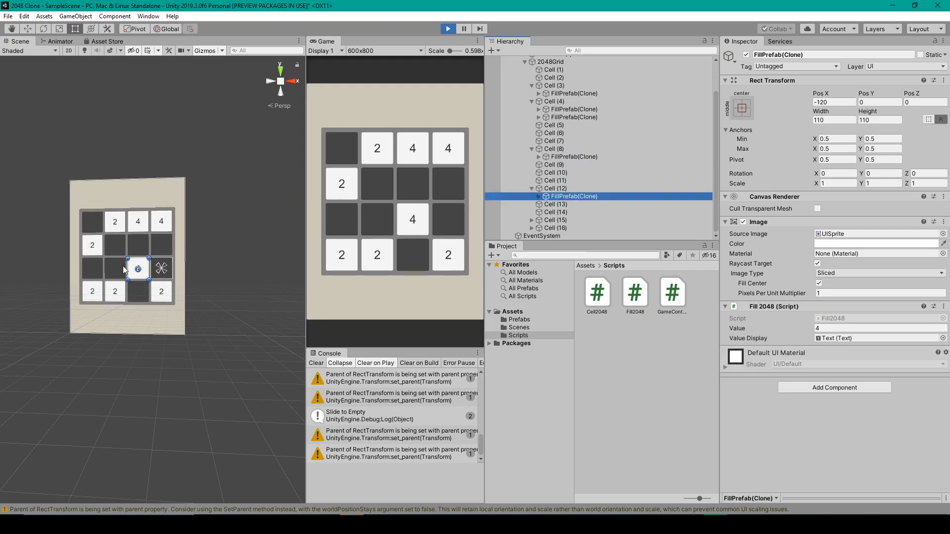
pyautogui.click(554, 212)
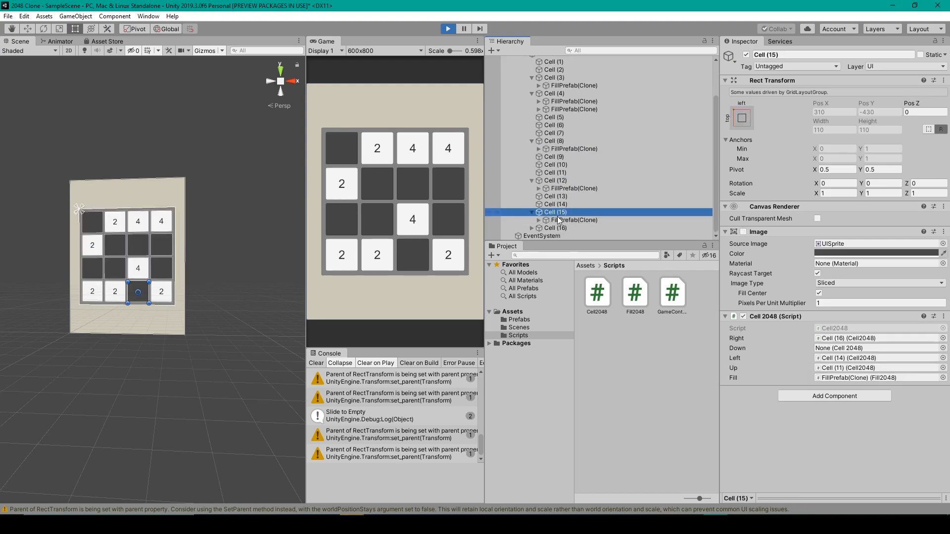
pyautogui.click(575, 219)
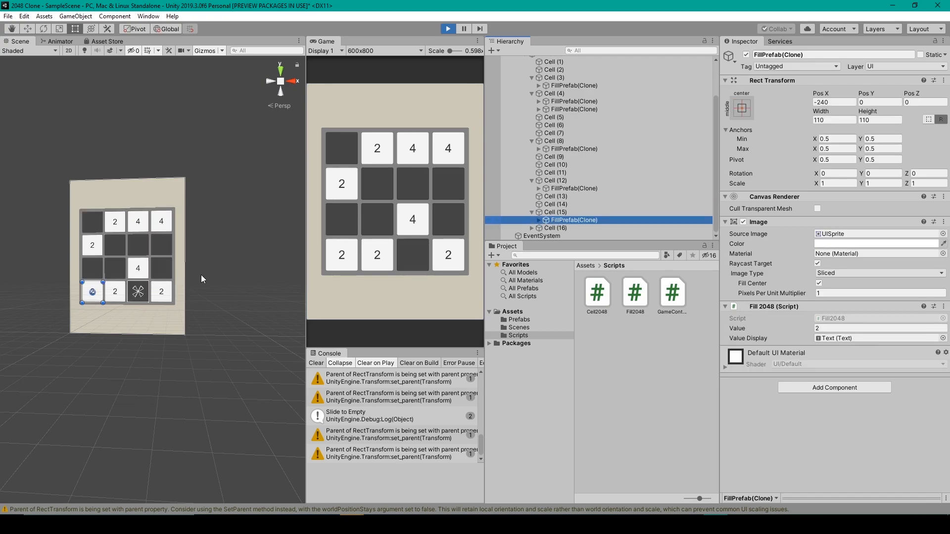
pyautogui.moveTo(93, 293)
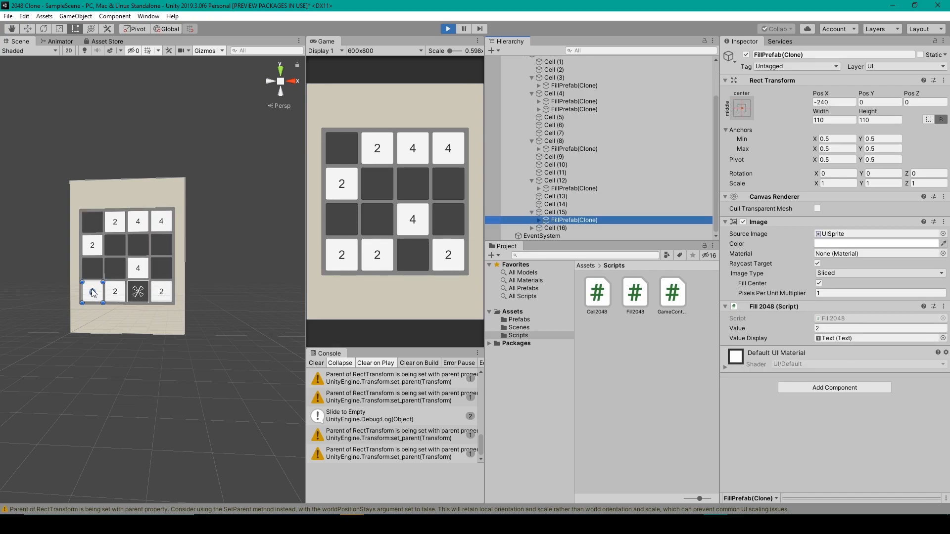
pyautogui.click(554, 212)
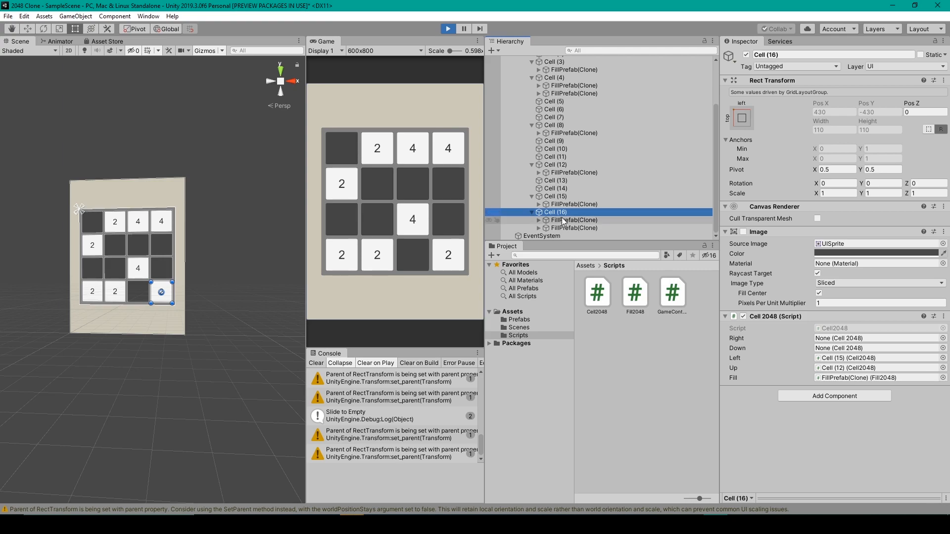
pyautogui.click(573, 228)
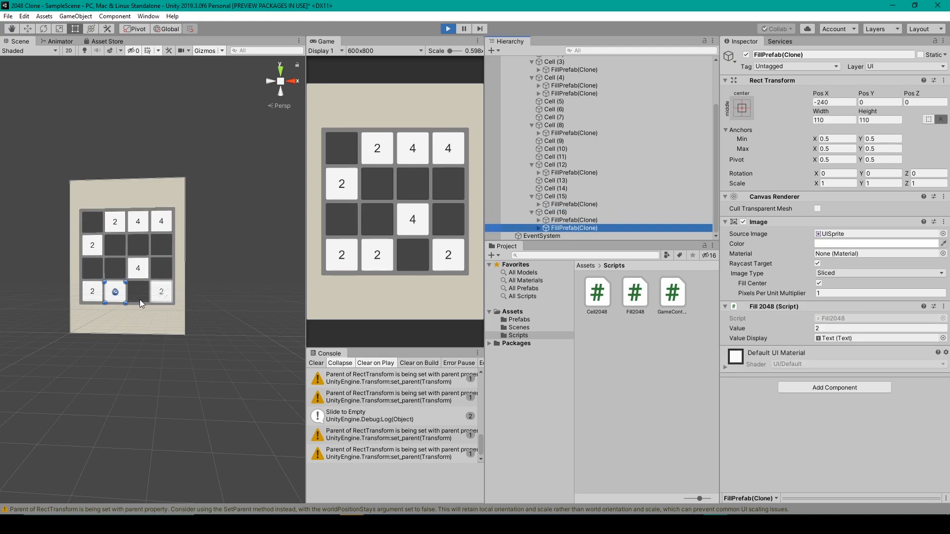
pyautogui.moveTo(161, 297)
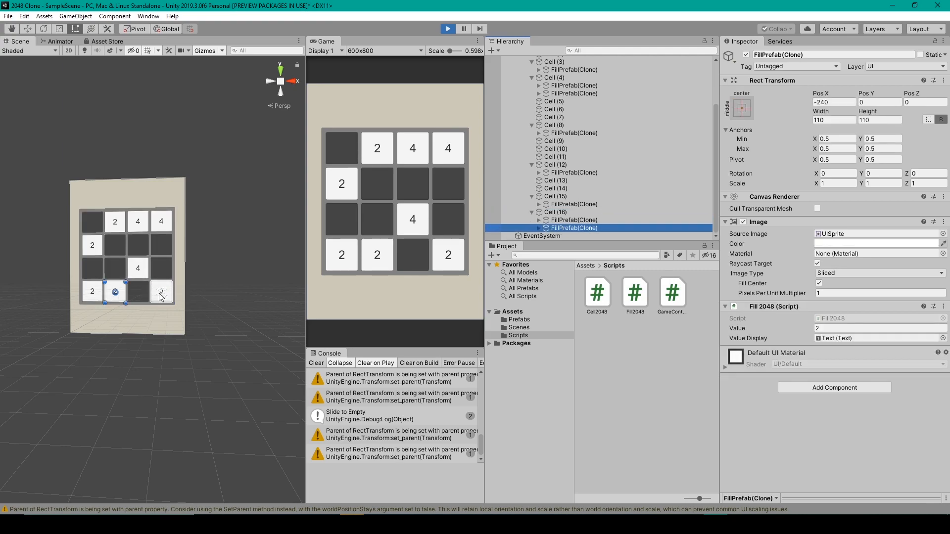